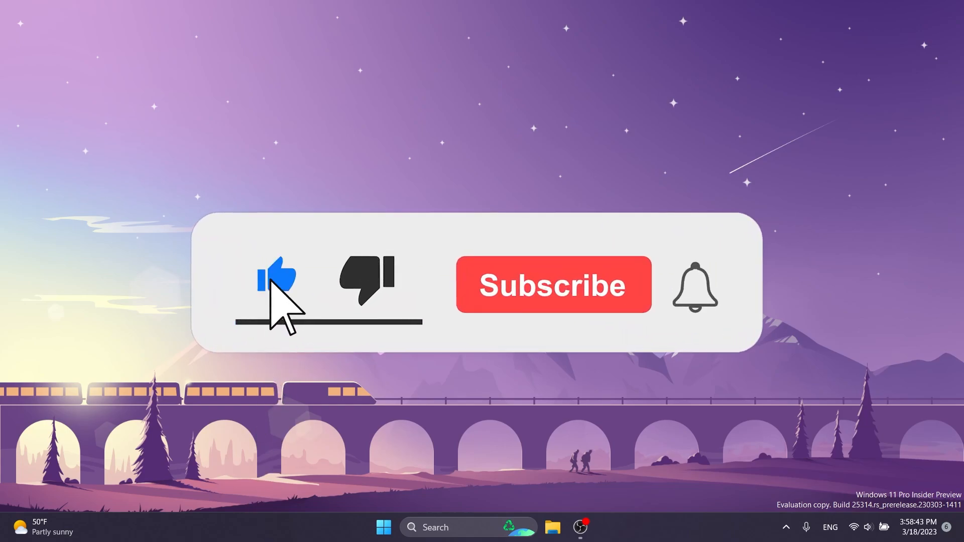
- Scroll the GitHub releases page to show the ViVeTool v0.3.2 assets, including ViVeTool-v0.3.2.zip
{"action": "left_click", "coordinate": [554, 285]}
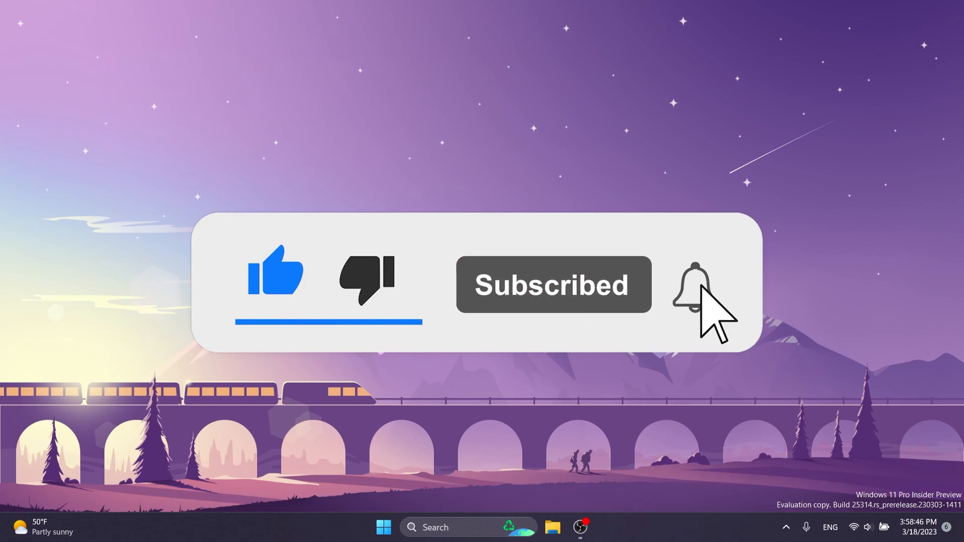
{"action": "left_click", "coordinate": [692, 291]}
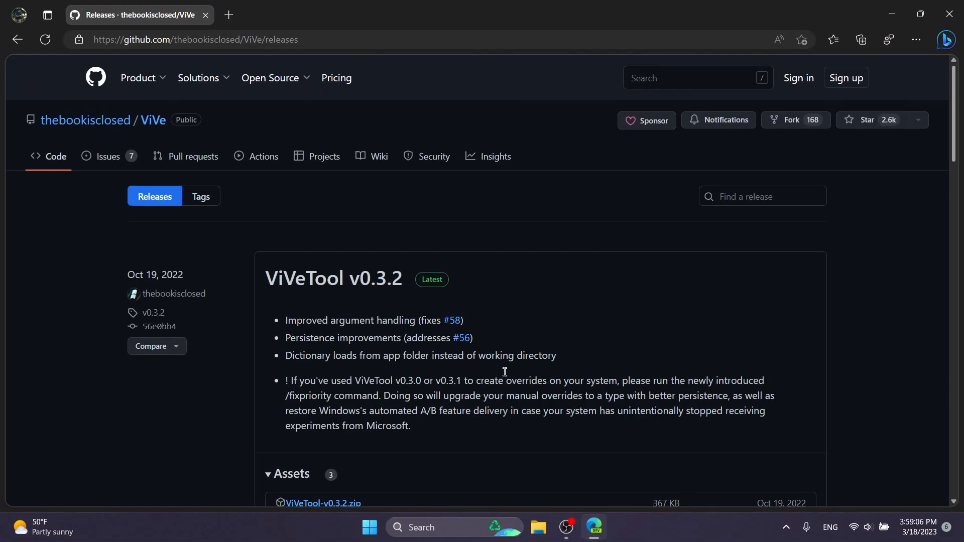
{"action": "mouse_move", "coordinate": [524, 278]}
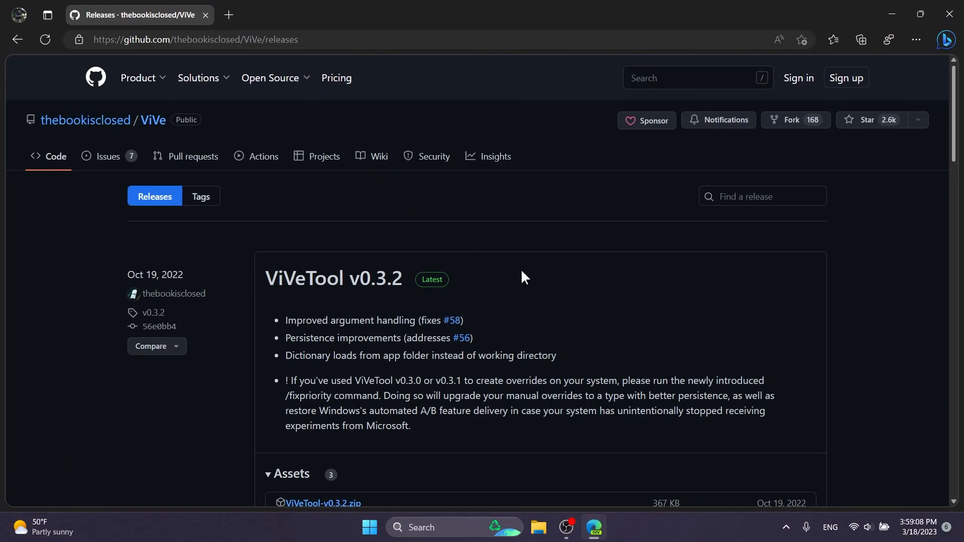
{"action": "scroll", "scroll_direction": "down", "scroll_amount": 3}
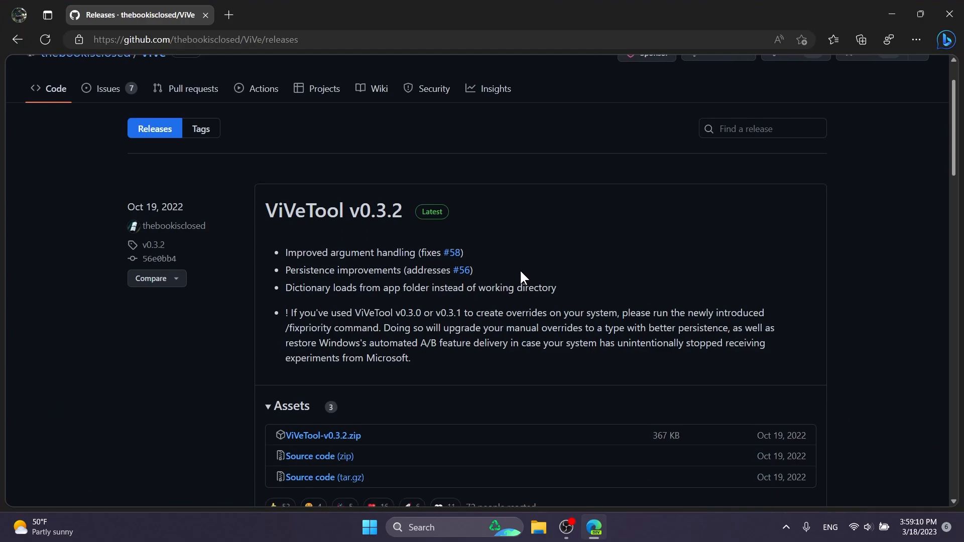
{"action": "scroll", "scroll_direction": "down", "scroll_amount": 3}
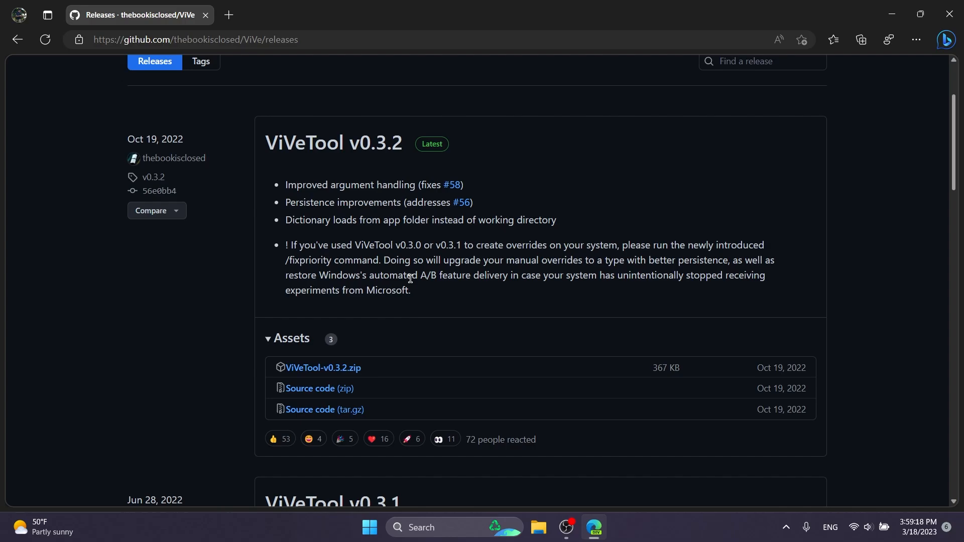
{"action": "mouse_move", "coordinate": [338, 375]}
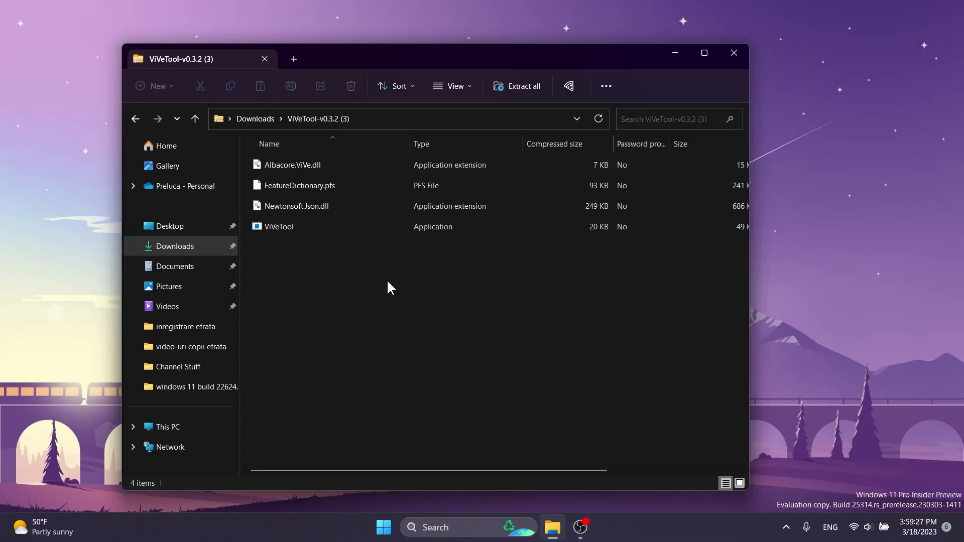
{"action": "mouse_move", "coordinate": [448, 293]}
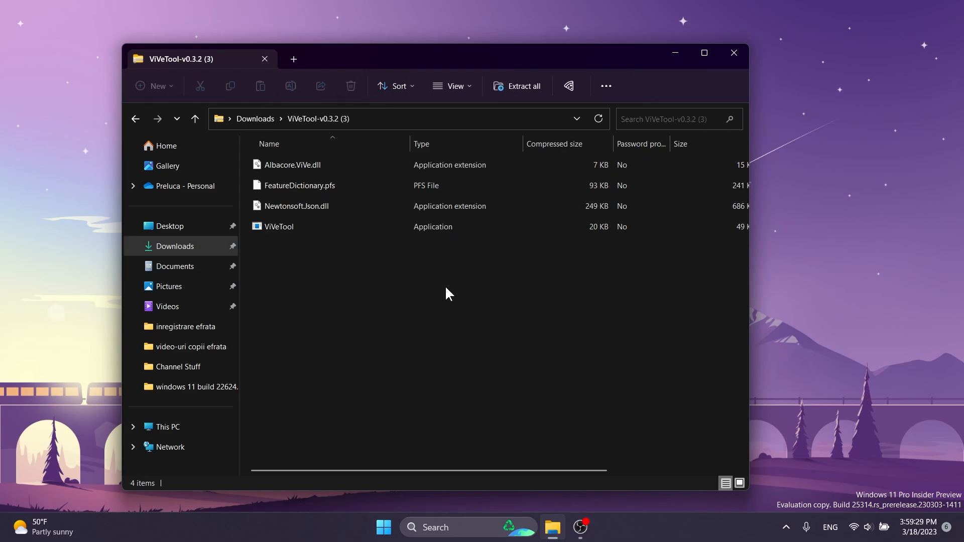
- Extract the ViVeTool zip into C:\Windows\System32 and close the File Explorer window
{"action": "left_click", "coordinate": [524, 87]}
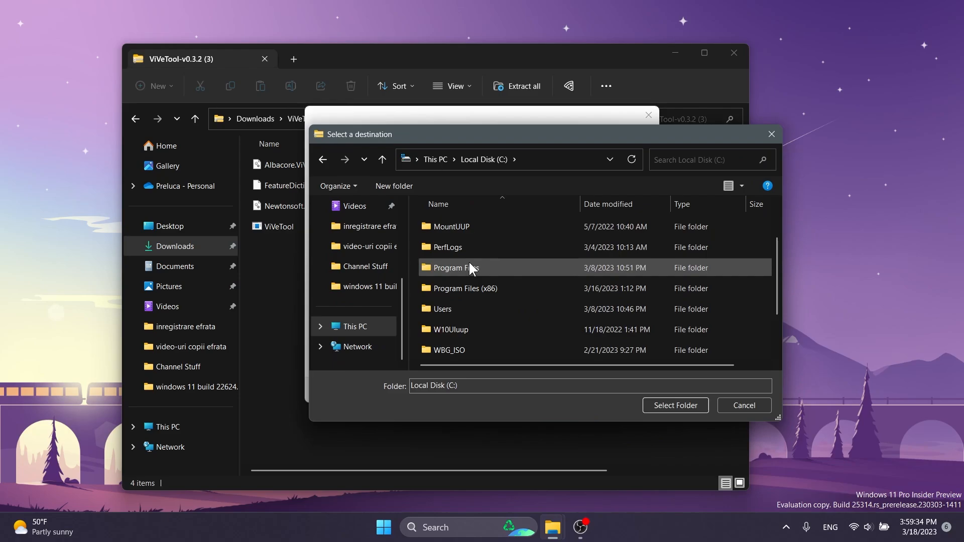
{"action": "double_click", "coordinate": [456, 267]}
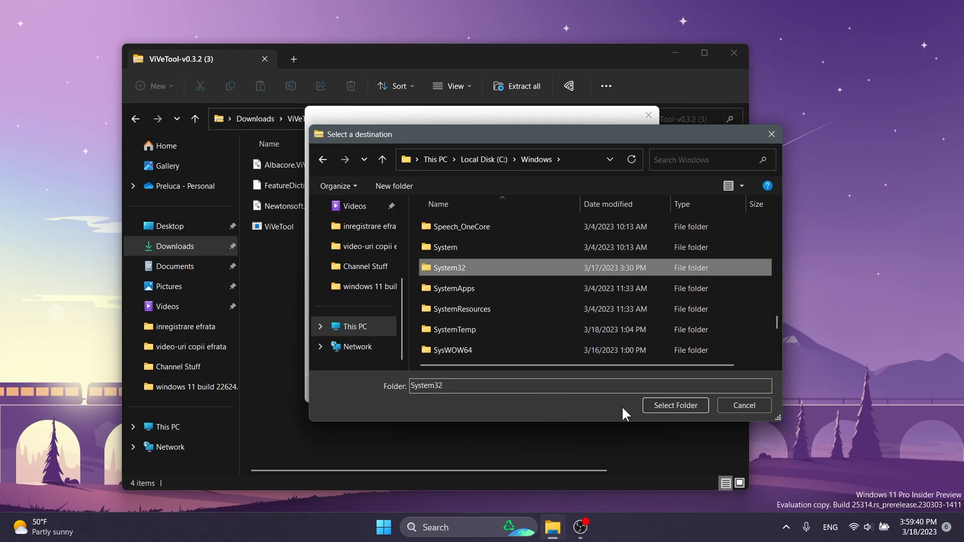
{"action": "left_click", "coordinate": [675, 404]}
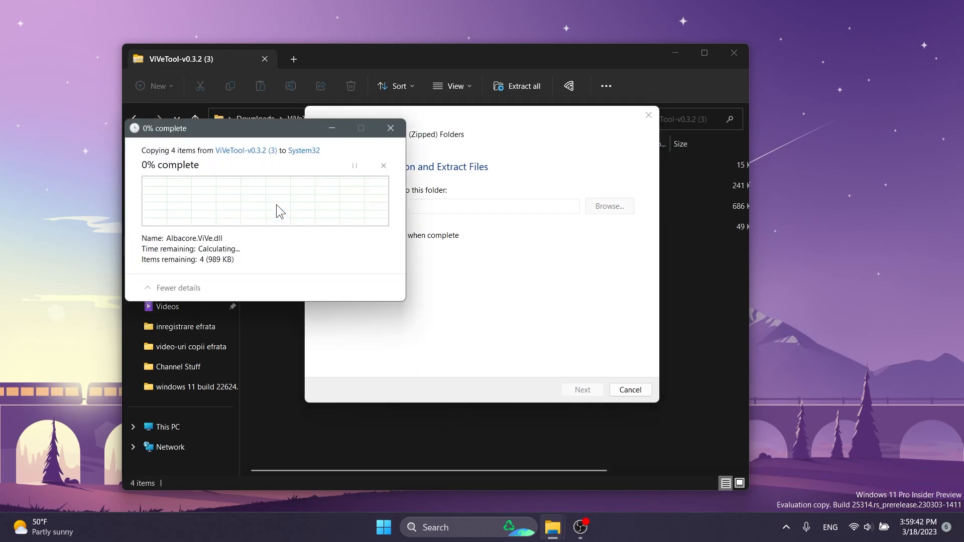
{"action": "mouse_move", "coordinate": [392, 320]}
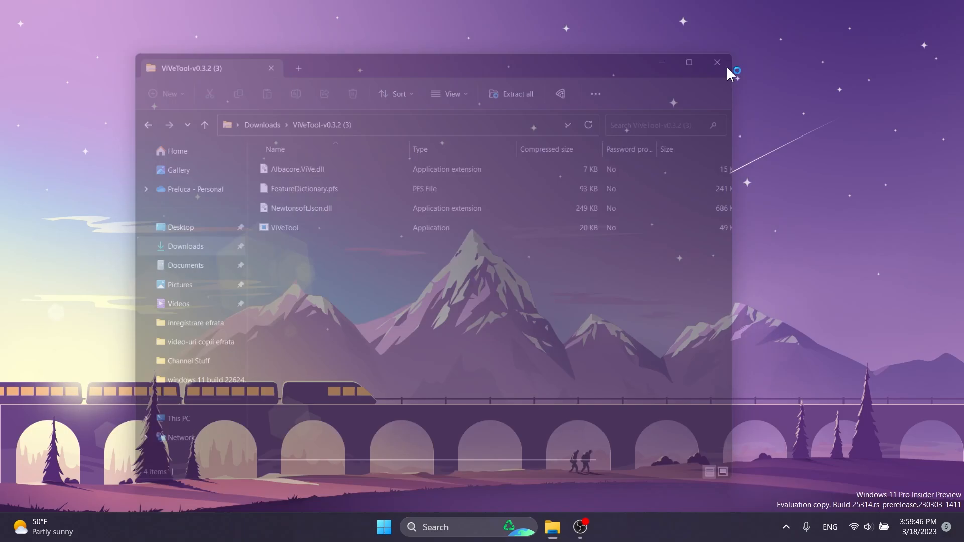
{"action": "left_click", "coordinate": [717, 63]}
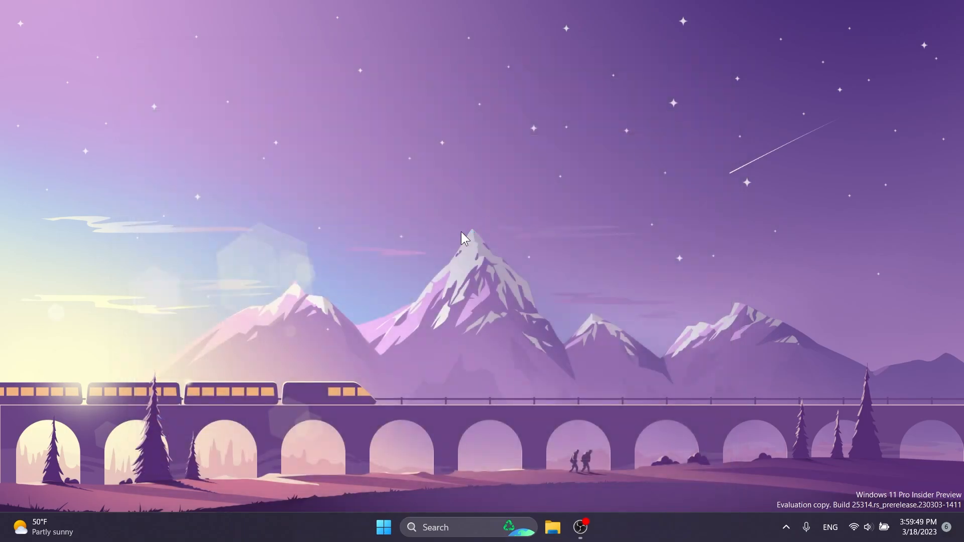
- Search for cmd and launch Command Prompt as administrator
{"action": "type", "text": "cmd"}
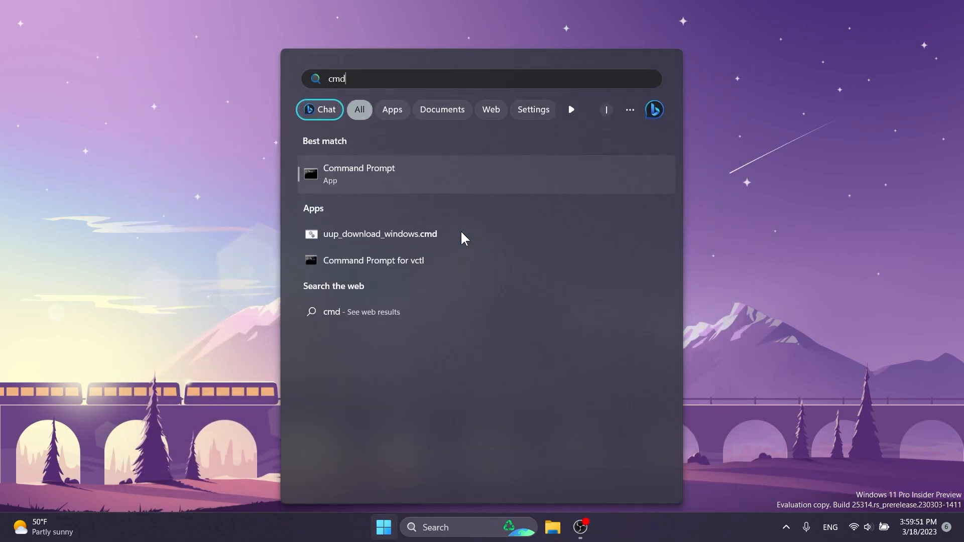
{"action": "right_click", "coordinate": [358, 175]}
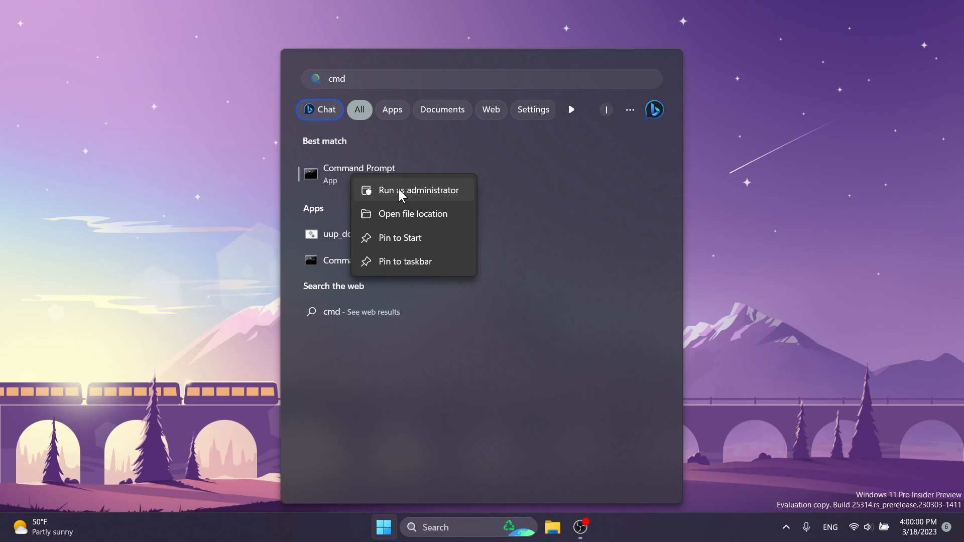
{"action": "left_click", "coordinate": [414, 190]}
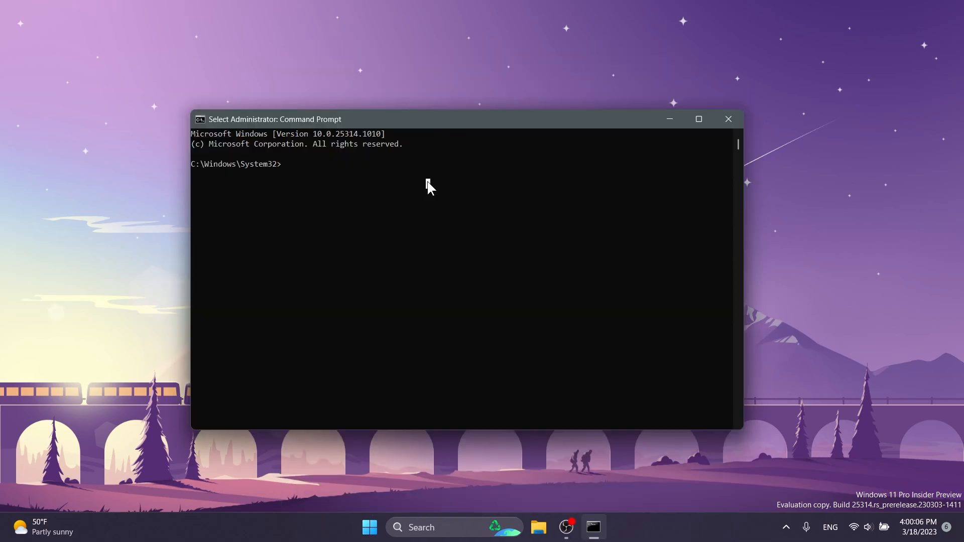
- Run vivetool /enable /id:43132439 successfully and close Command Prompt
{"action": "type", "text": "vivetool /enable /id:43132439"}
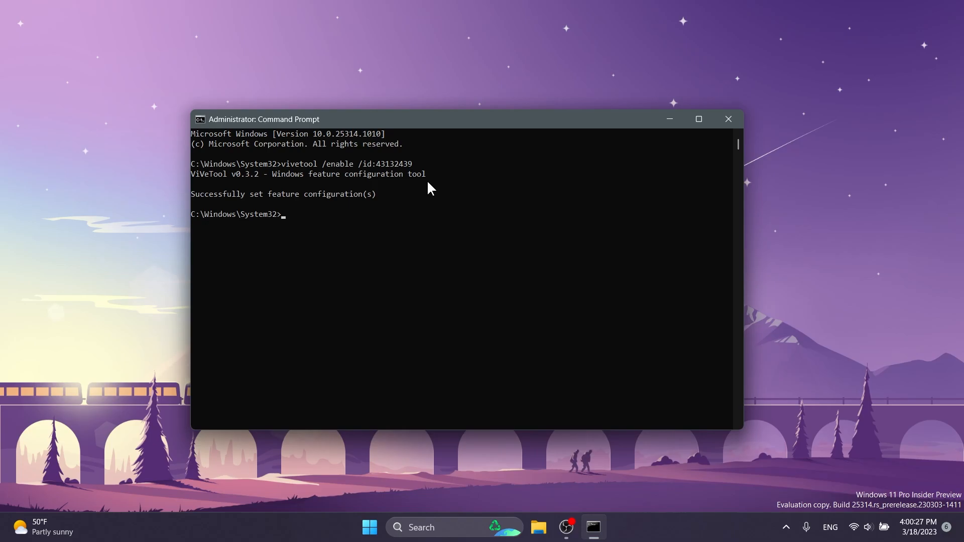
{"action": "mouse_move", "coordinate": [277, 212]}
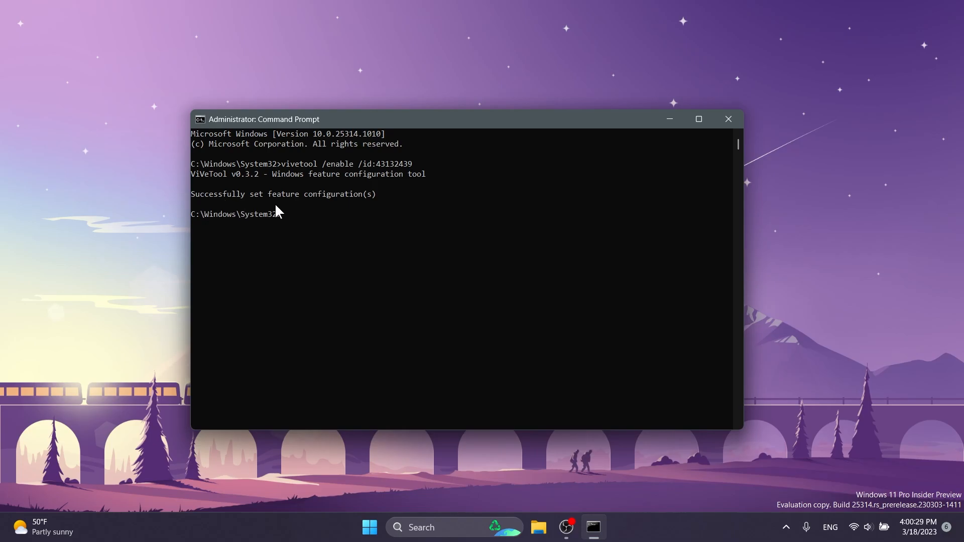
{"action": "left_click", "coordinate": [729, 119]}
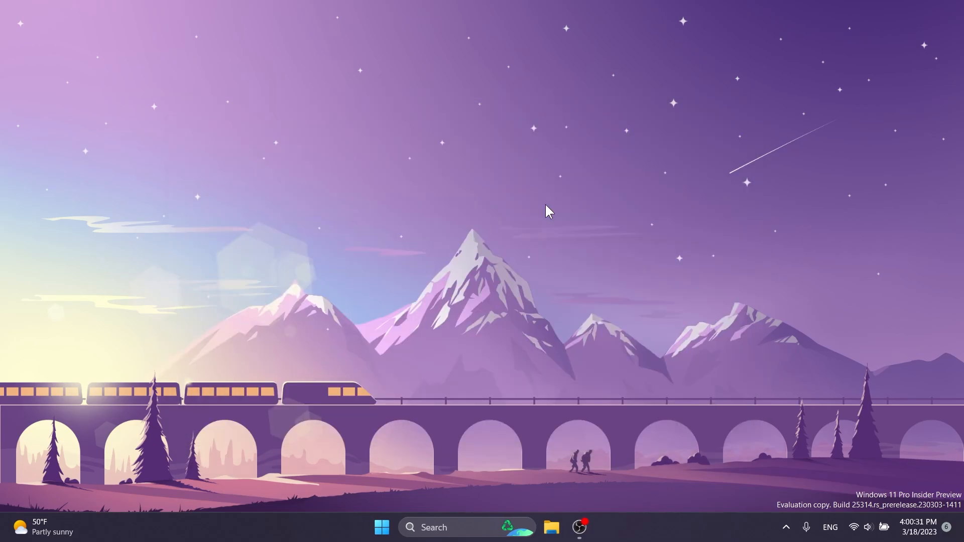
{"action": "mouse_move", "coordinate": [483, 234]}
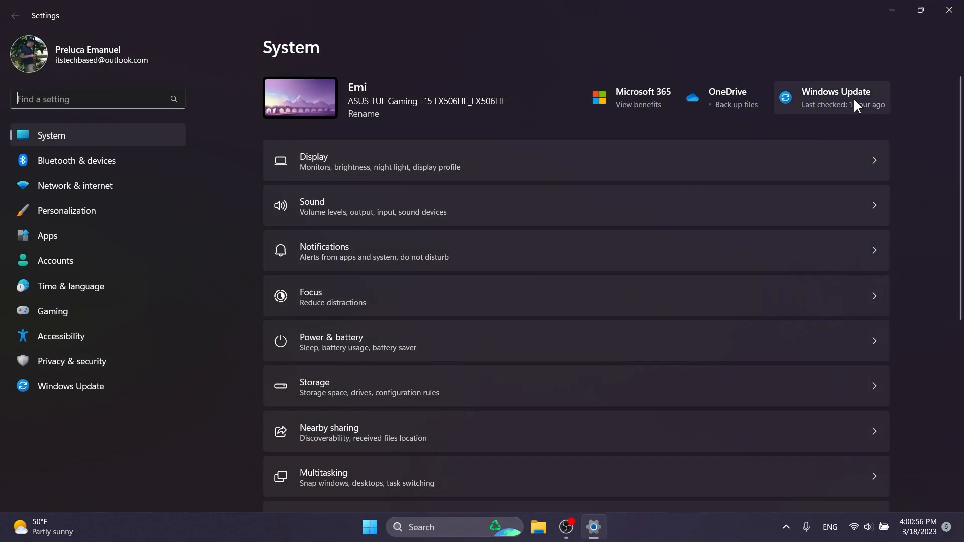
- Go to the Windows Update page from the System settings page
{"action": "left_click", "coordinate": [835, 98]}
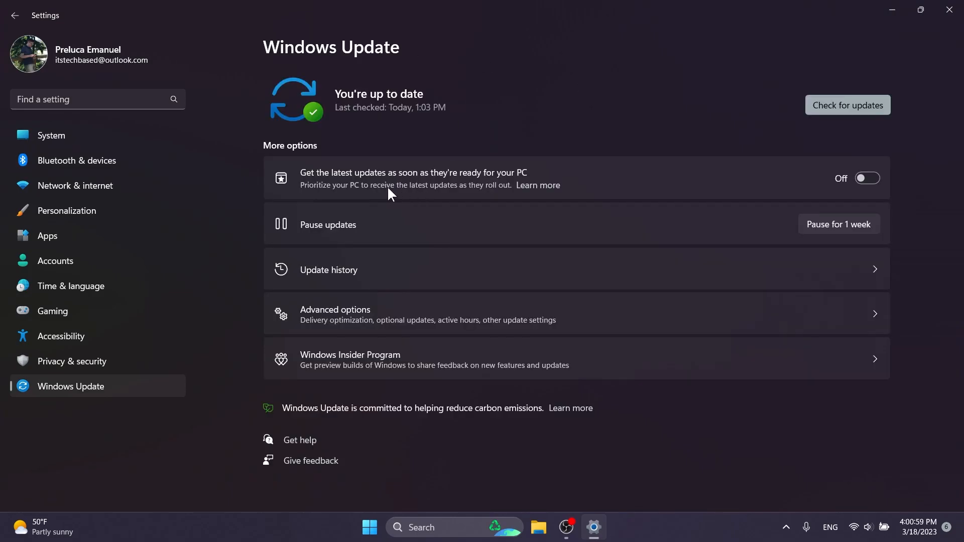
{"action": "mouse_move", "coordinate": [379, 187]}
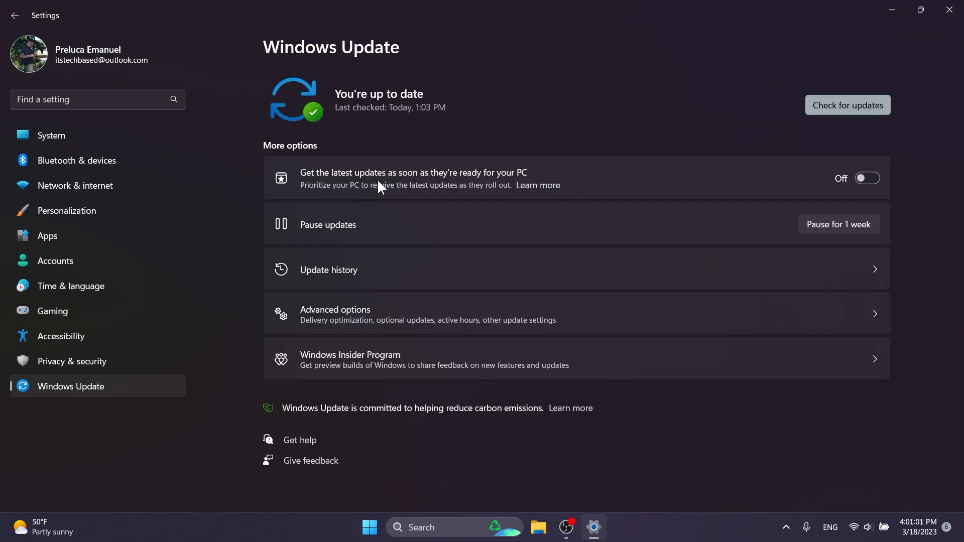
{"action": "mouse_move", "coordinate": [524, 183]}
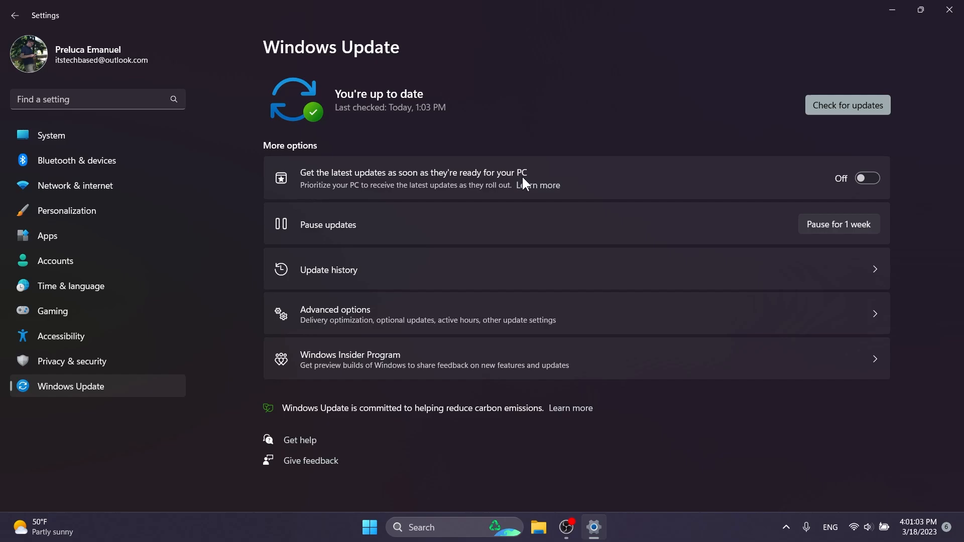
{"action": "mouse_move", "coordinate": [419, 201]}
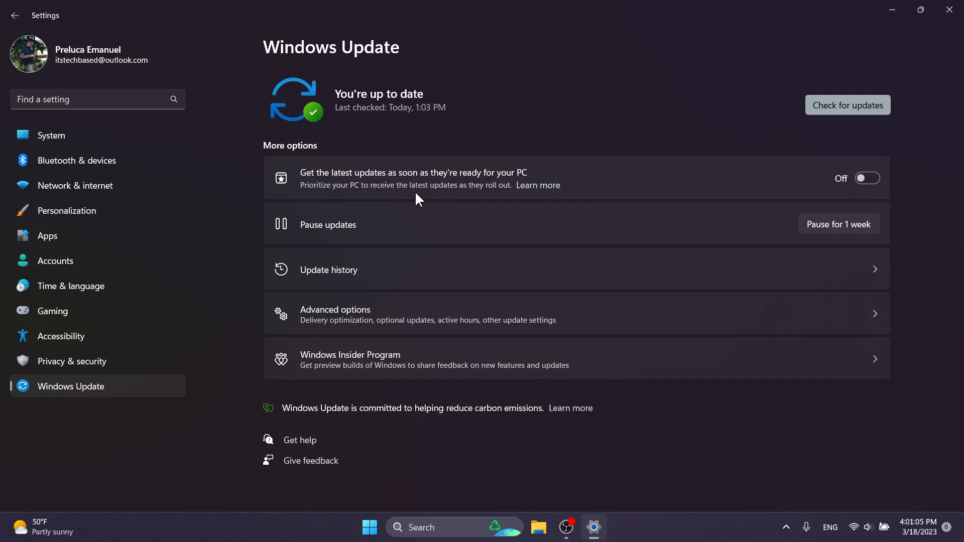
{"action": "mouse_move", "coordinate": [538, 191]}
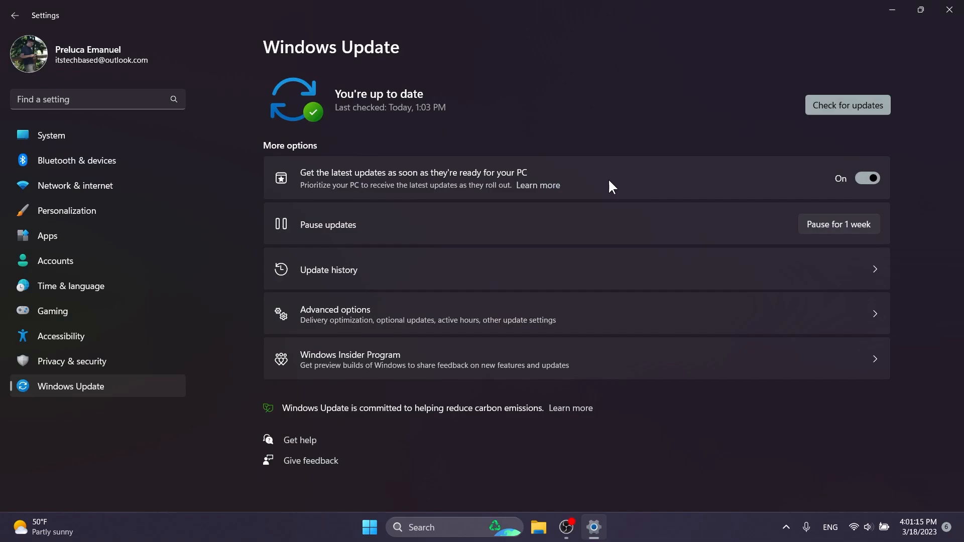
{"action": "mouse_move", "coordinate": [561, 139]}
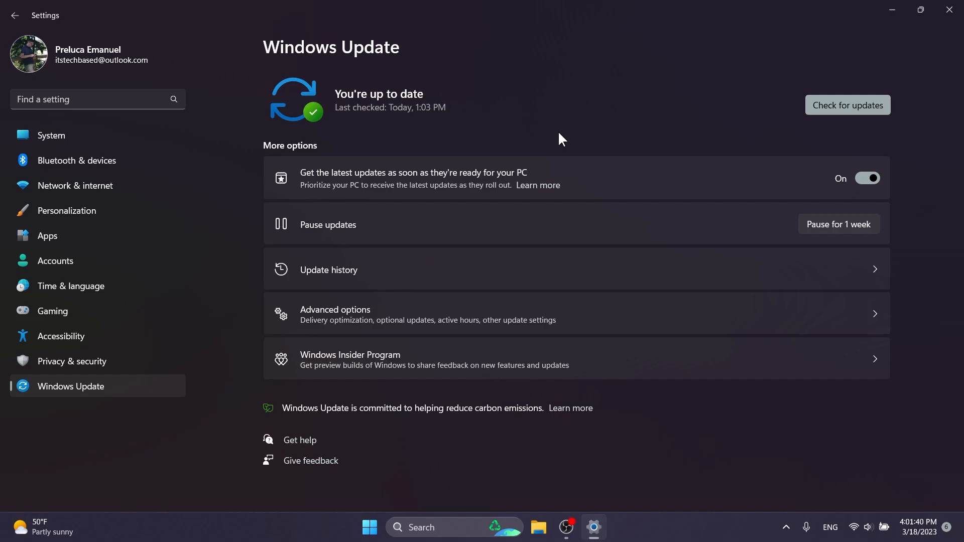
- Switch 'Get the latest updates as soon as they're ready' On and close Settings
{"action": "left_click", "coordinate": [950, 9]}
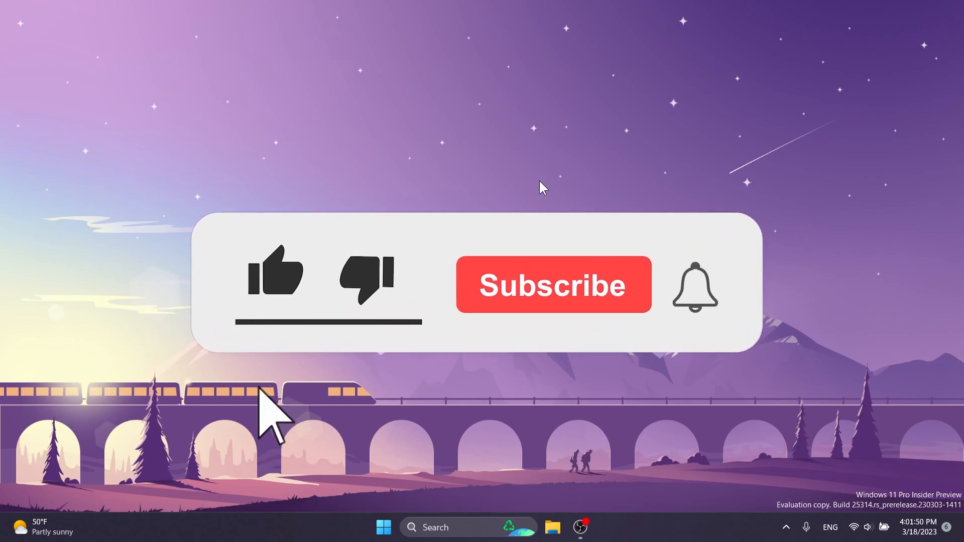
{"action": "left_click", "coordinate": [275, 276]}
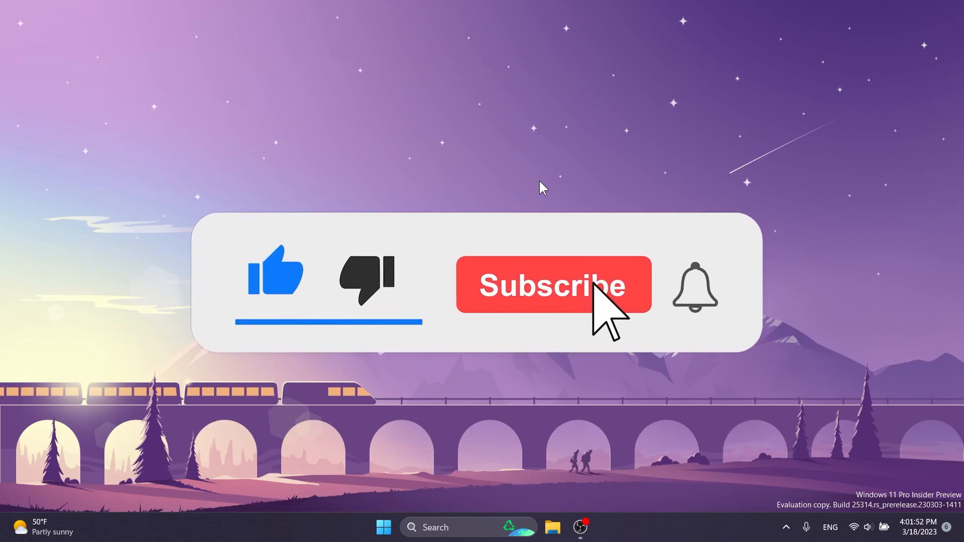